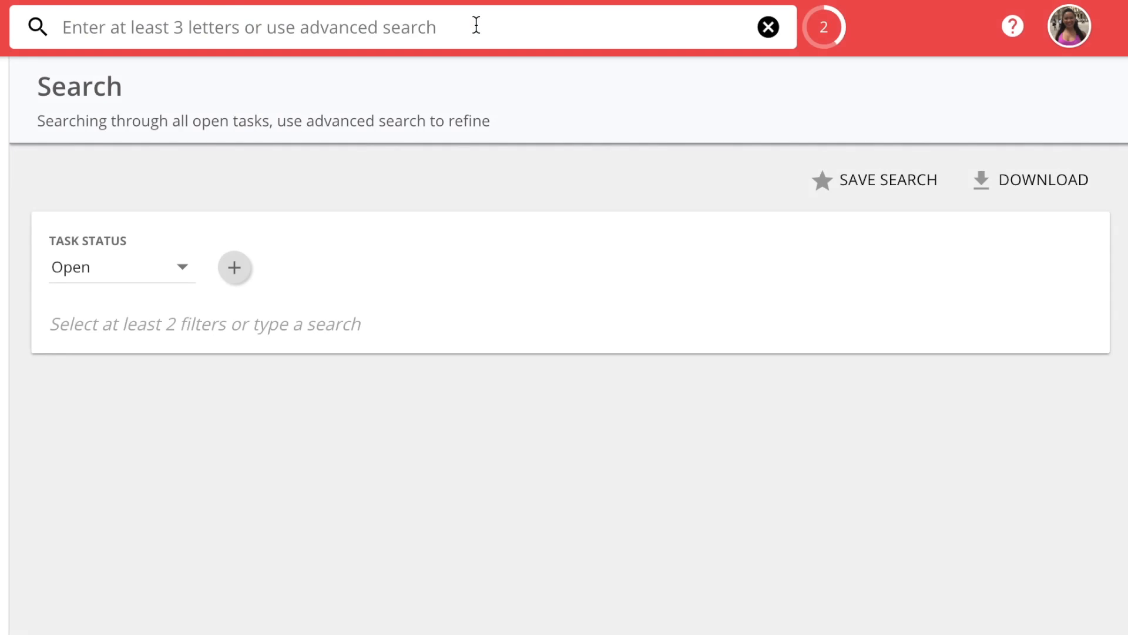
# Step: Search open tasks for 'conversion' and review the eight matching results
pyautogui.write('c')
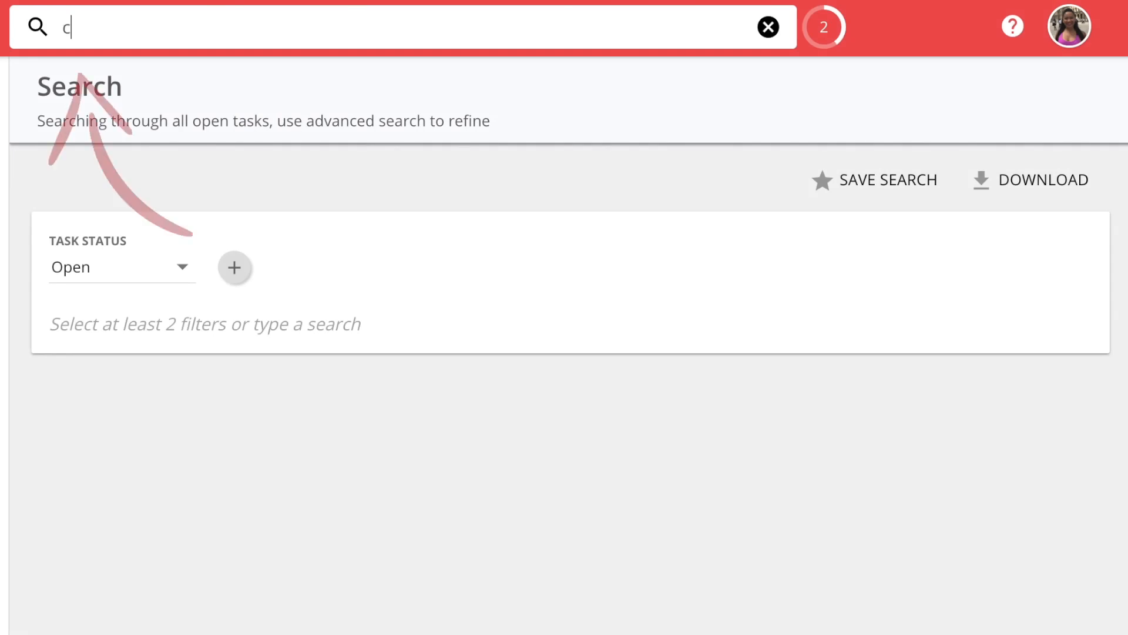
pyautogui.write('onversion')
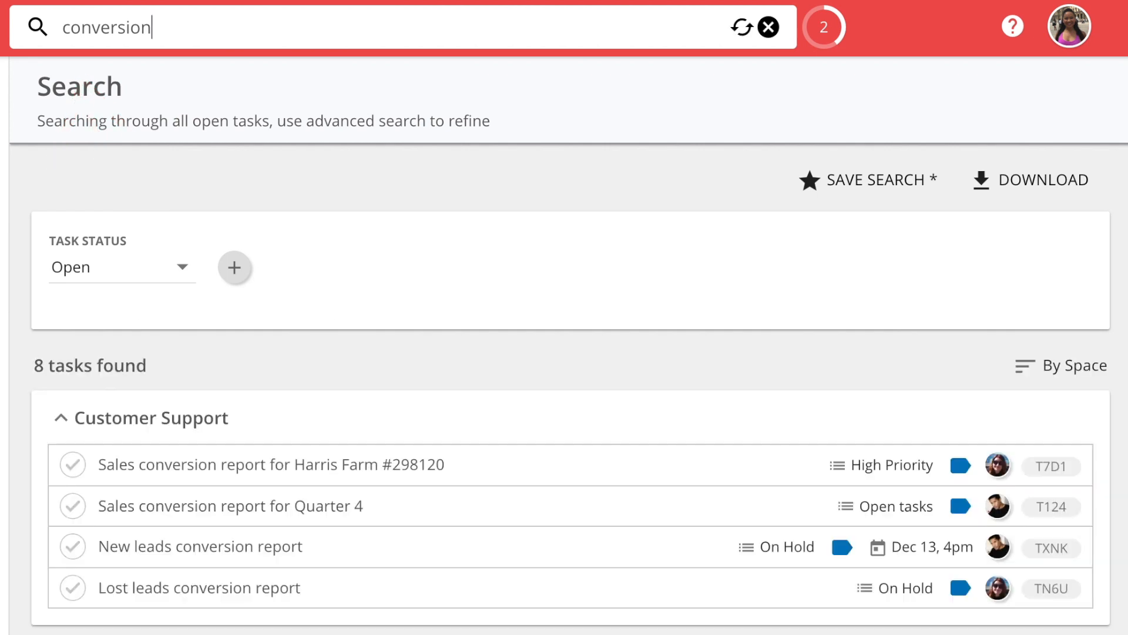
pyautogui.moveTo(494, 259)
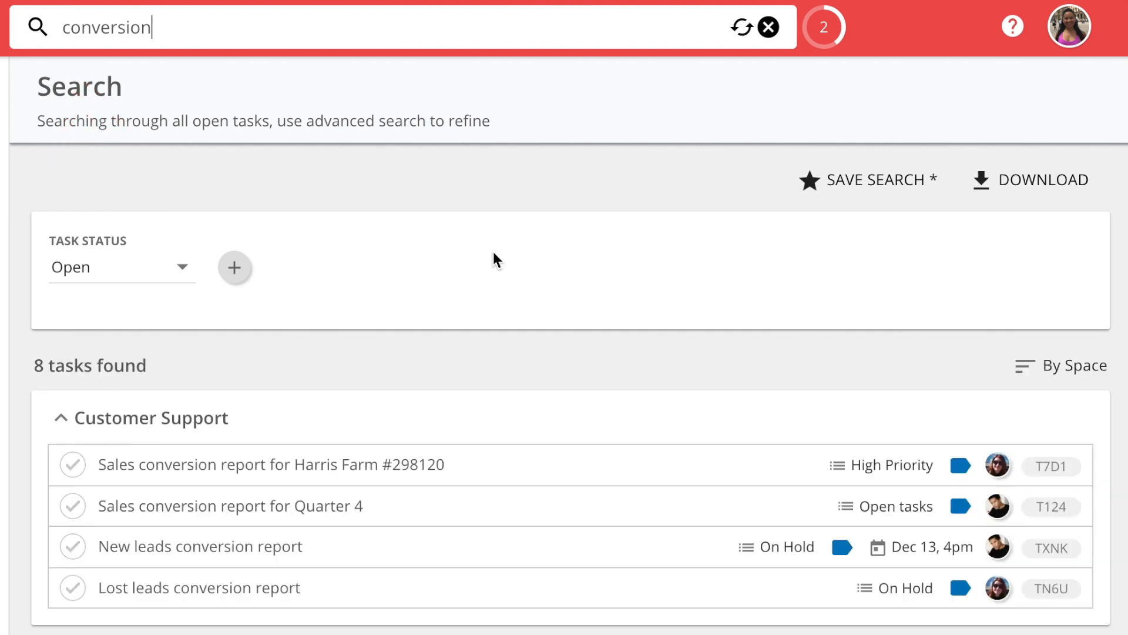
pyautogui.moveTo(310, 537)
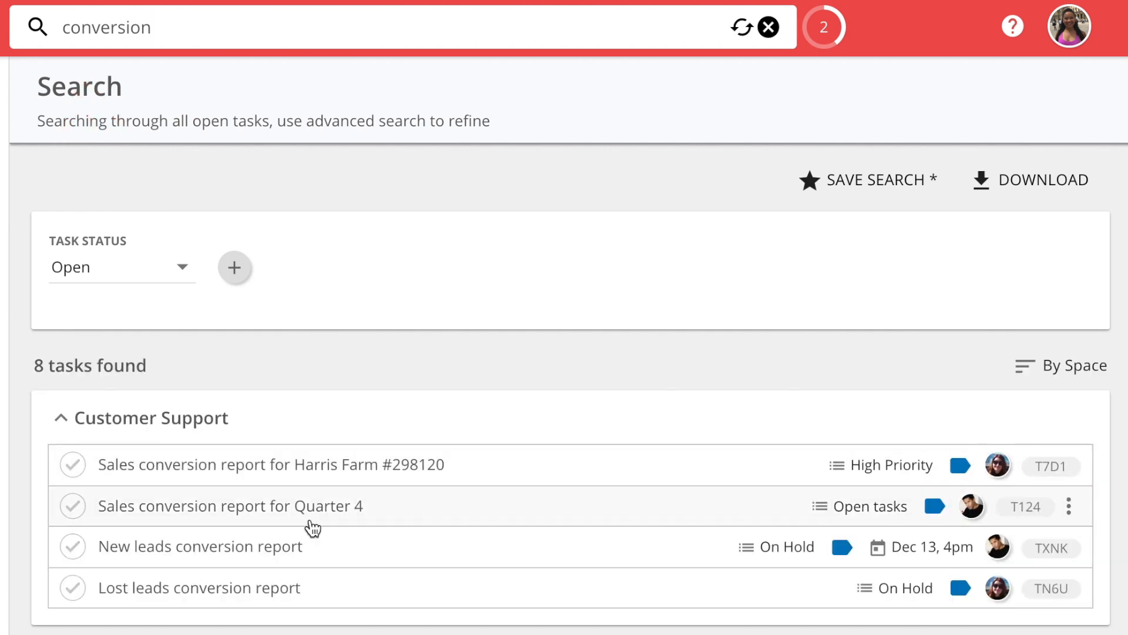
pyautogui.moveTo(465, 593)
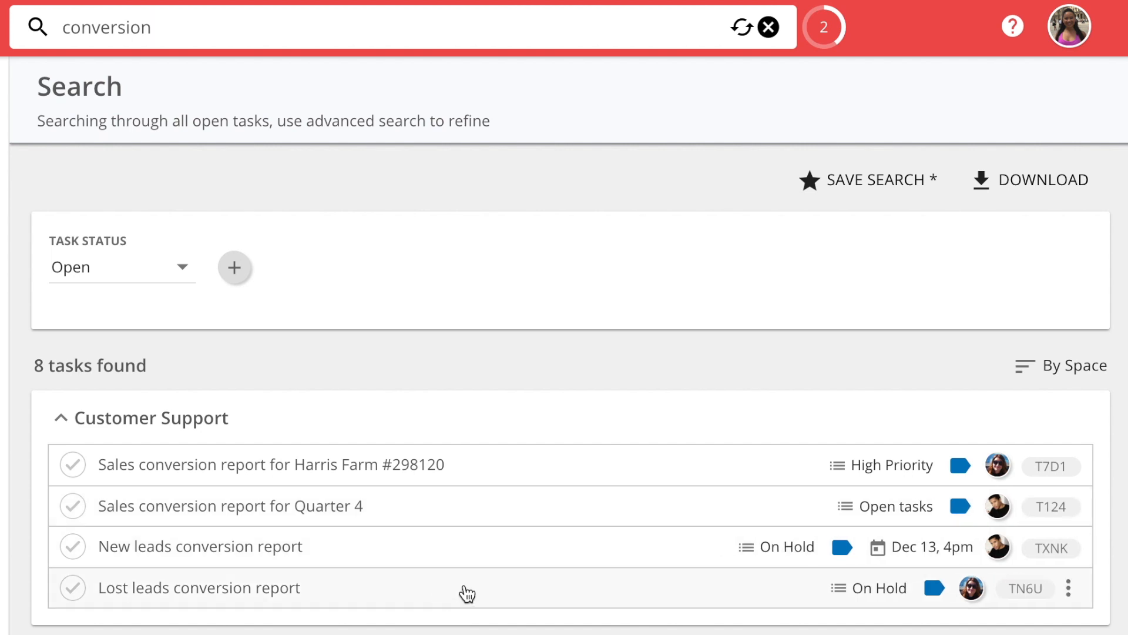
pyautogui.scroll(-3)
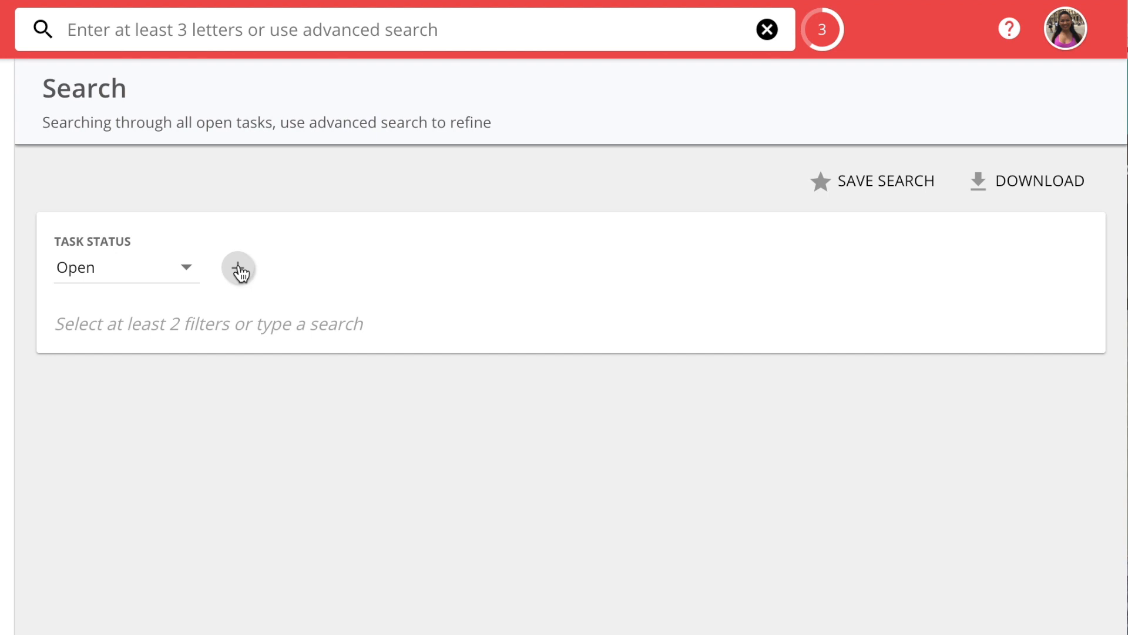
pyautogui.click(239, 269)
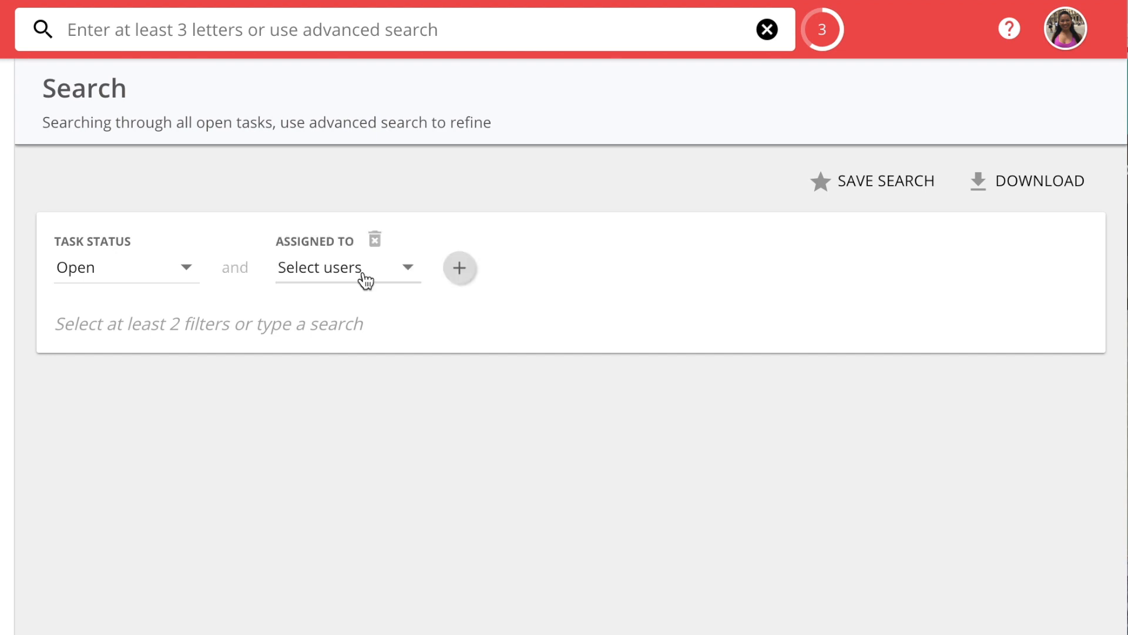
pyautogui.click(341, 267)
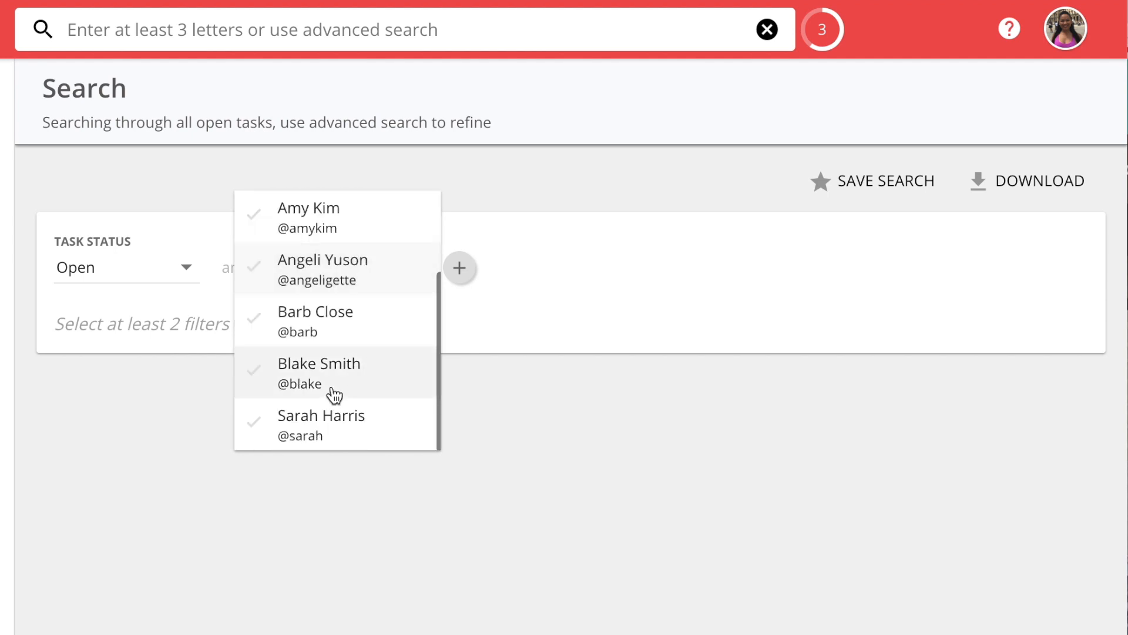
pyautogui.click(321, 424)
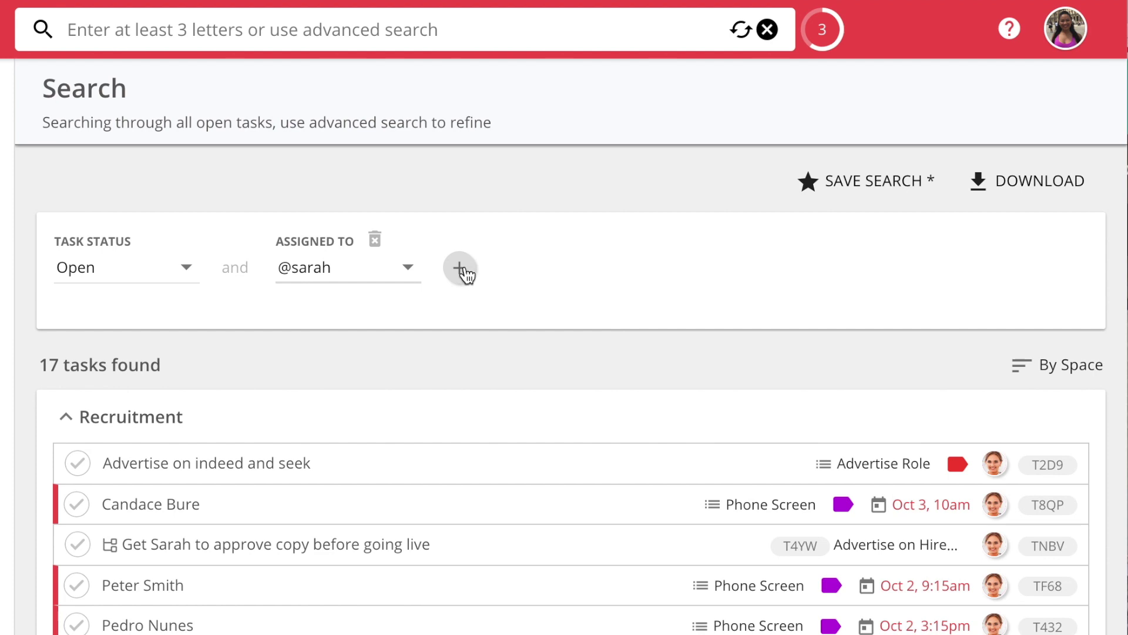
pyautogui.click(459, 268)
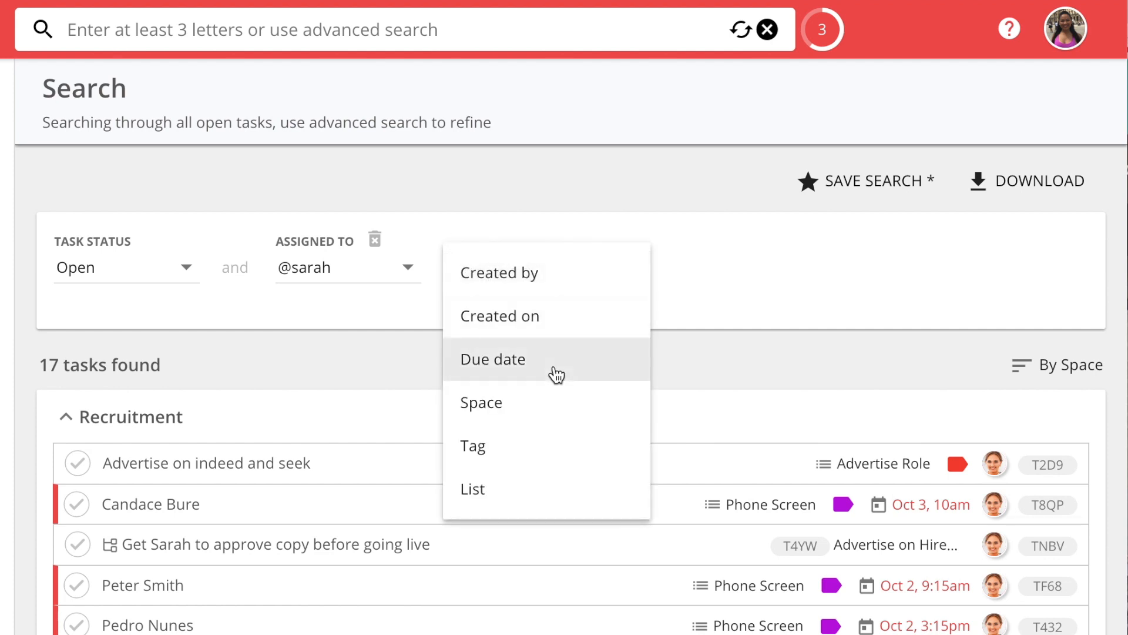
pyautogui.click(493, 359)
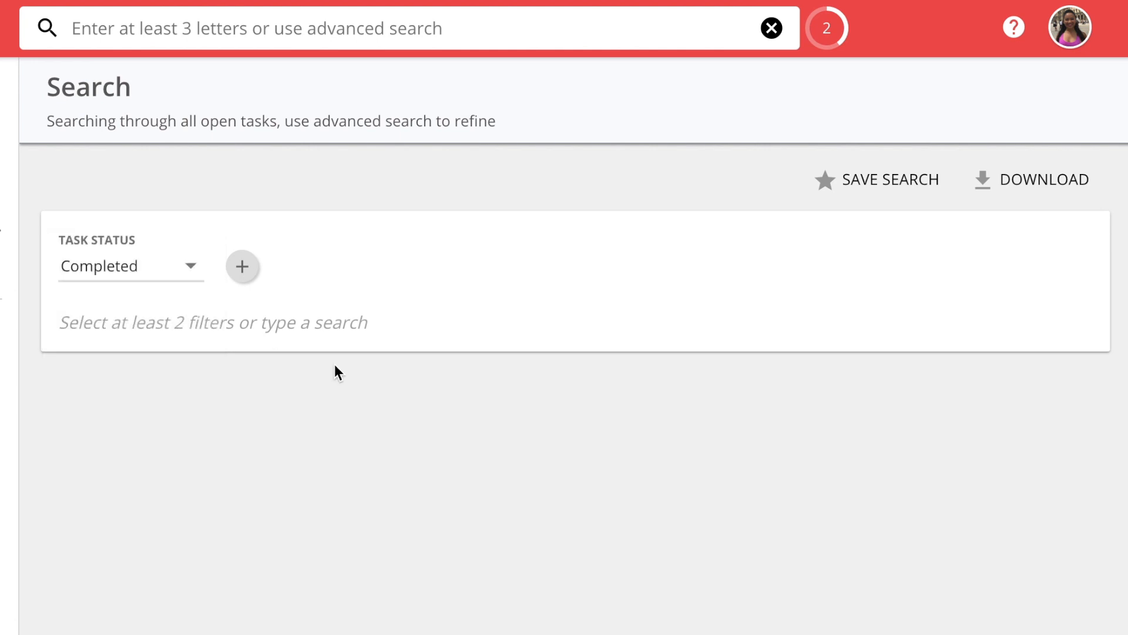
pyautogui.moveTo(327, 366)
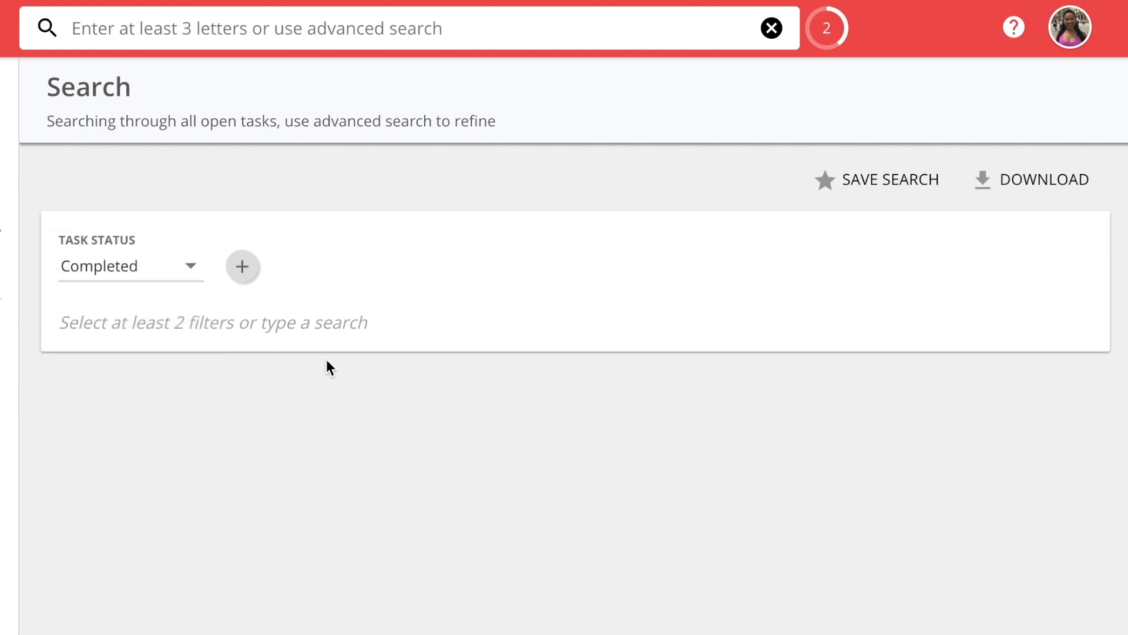
pyautogui.click(242, 267)
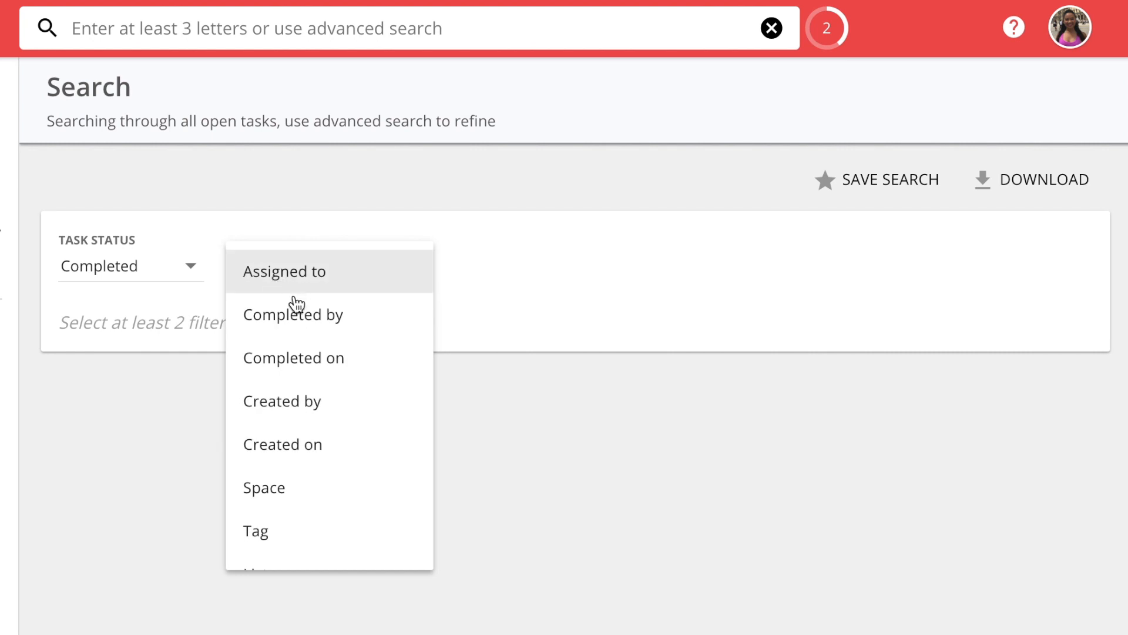
pyautogui.click(285, 272)
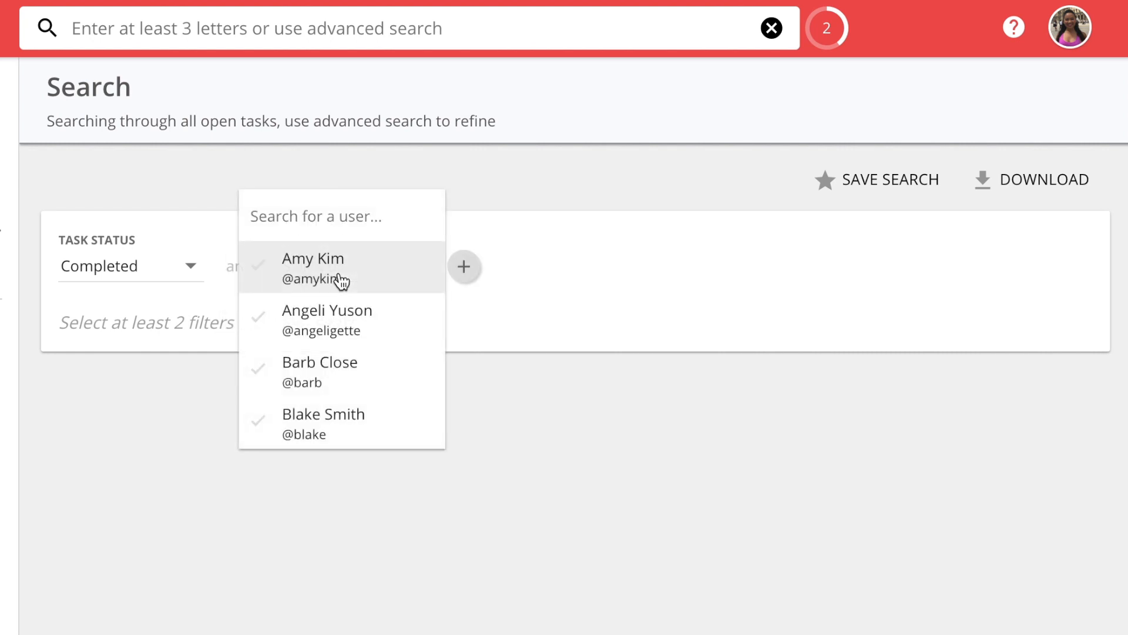
pyautogui.click(323, 423)
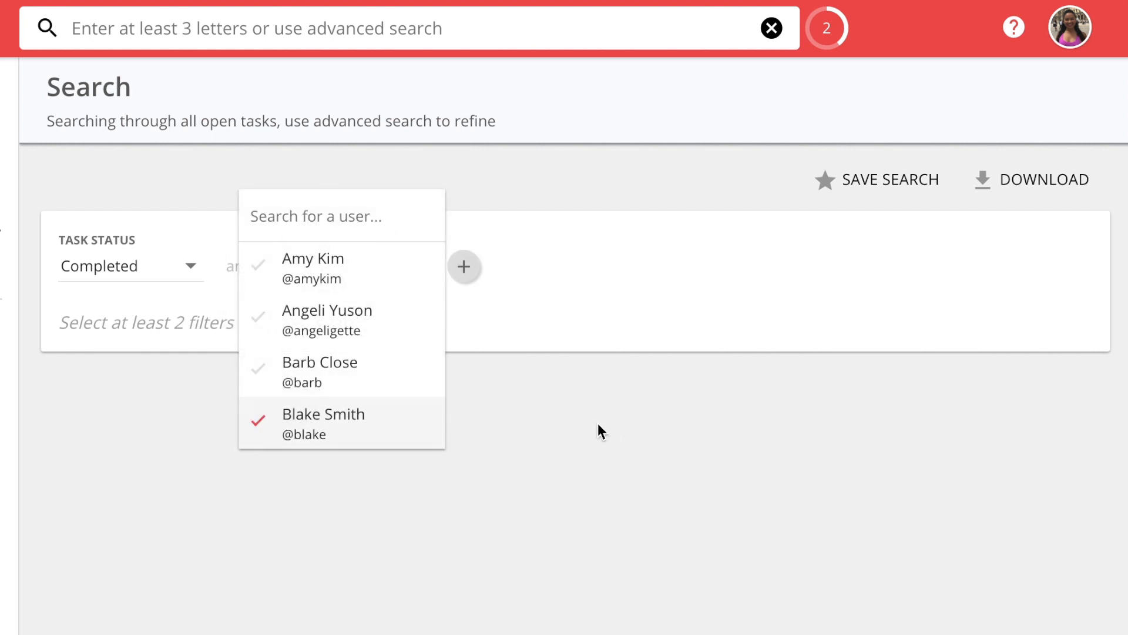
pyautogui.click(324, 423)
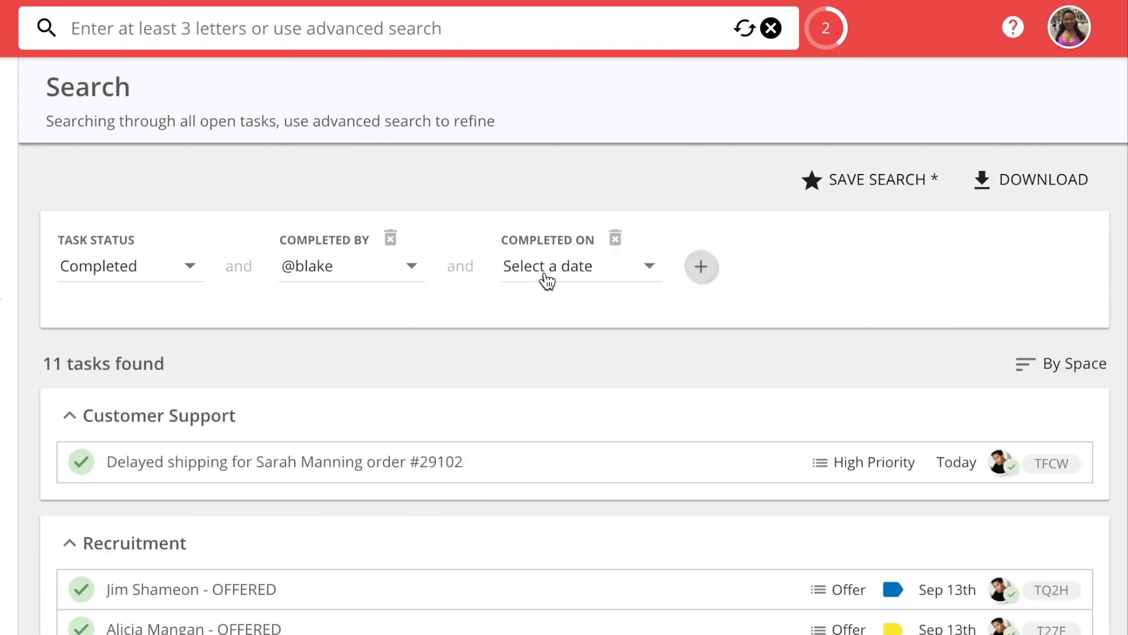
pyautogui.click(579, 267)
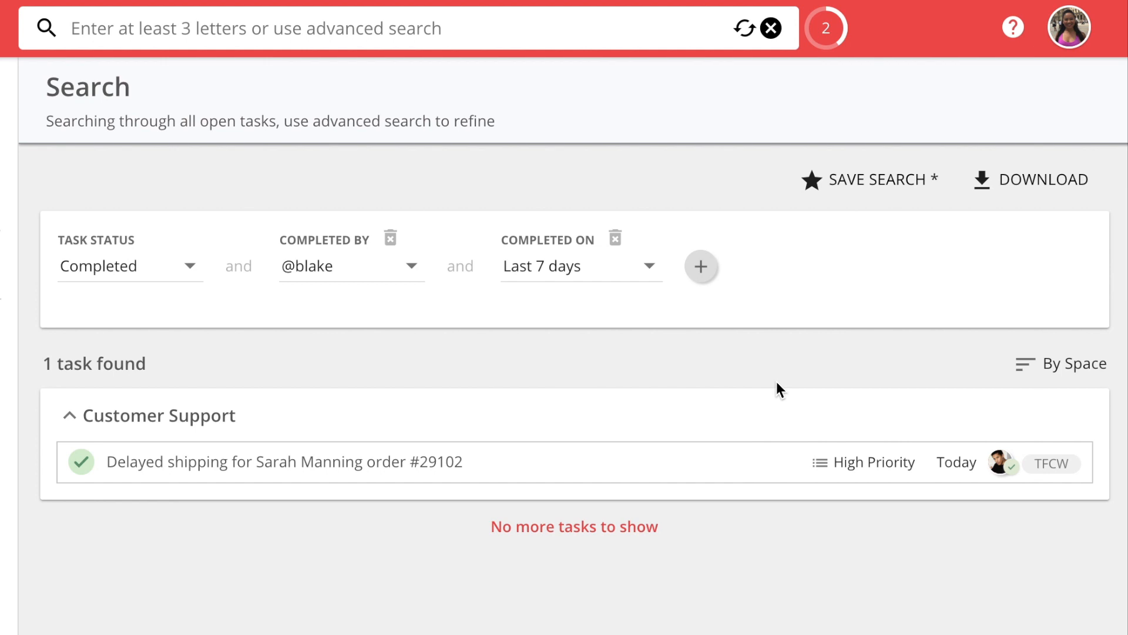
pyautogui.click(106, 211)
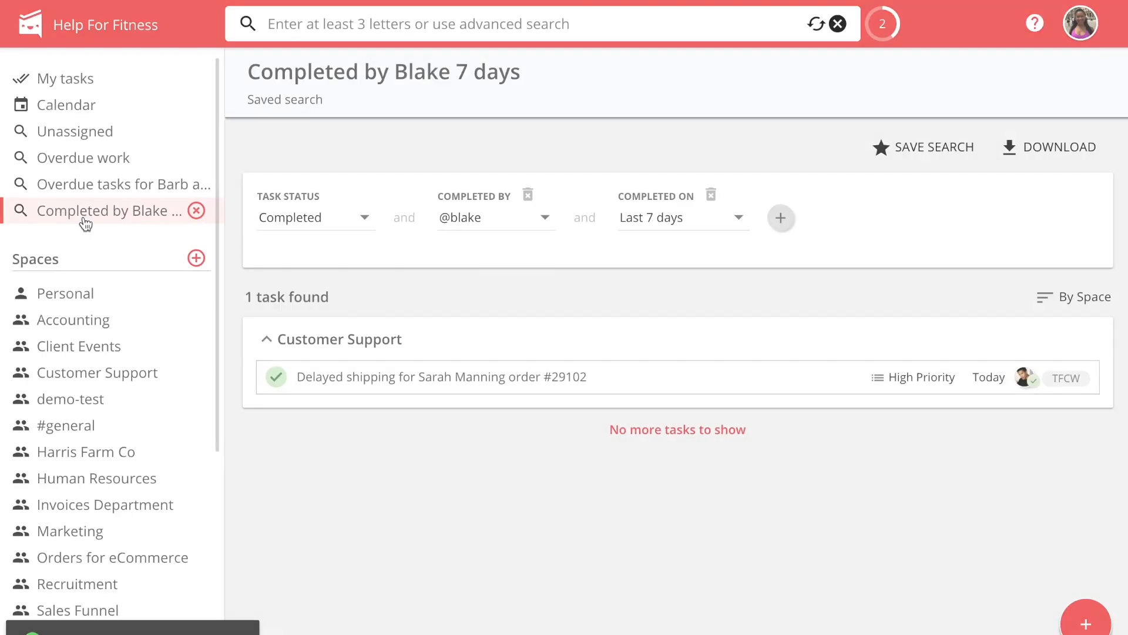